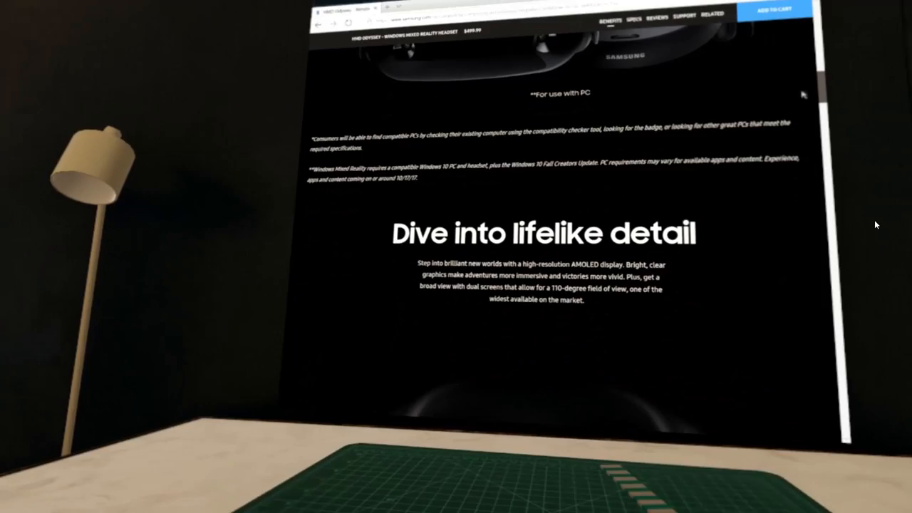
pyautogui.scroll(-3)
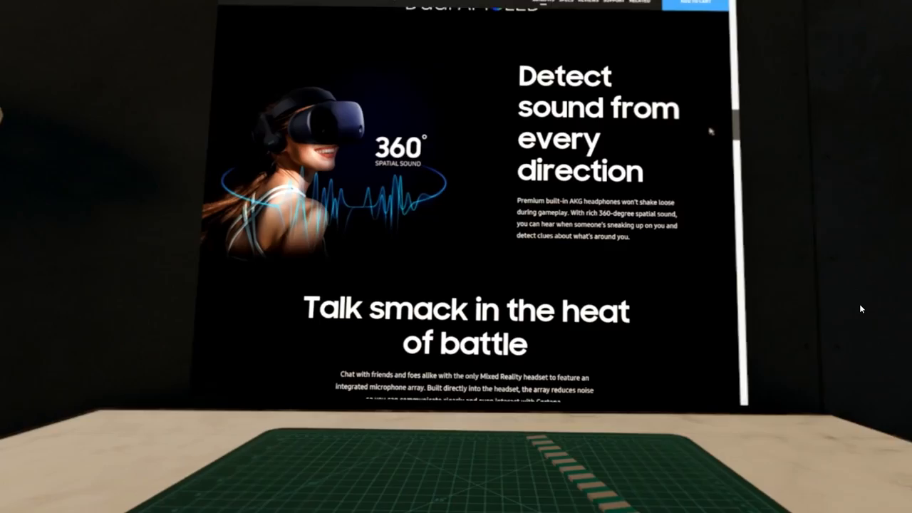